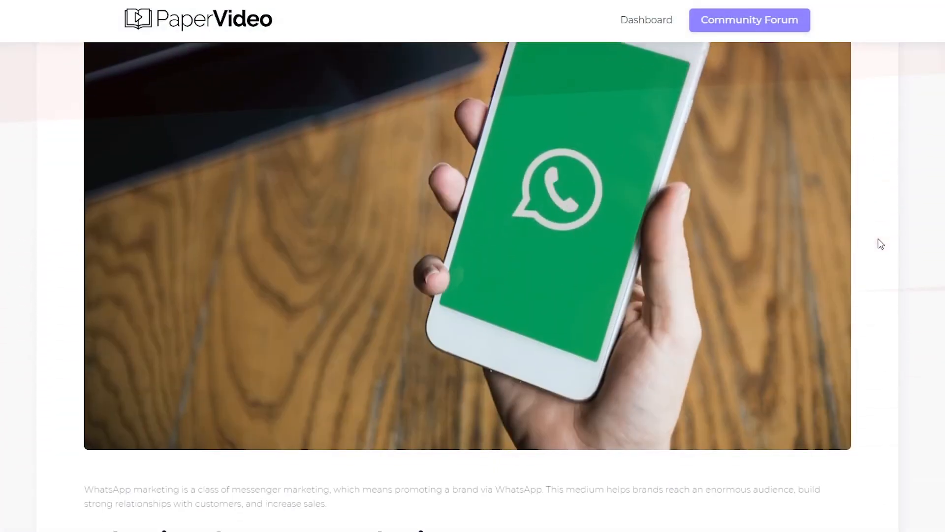
scroll("down", 3)
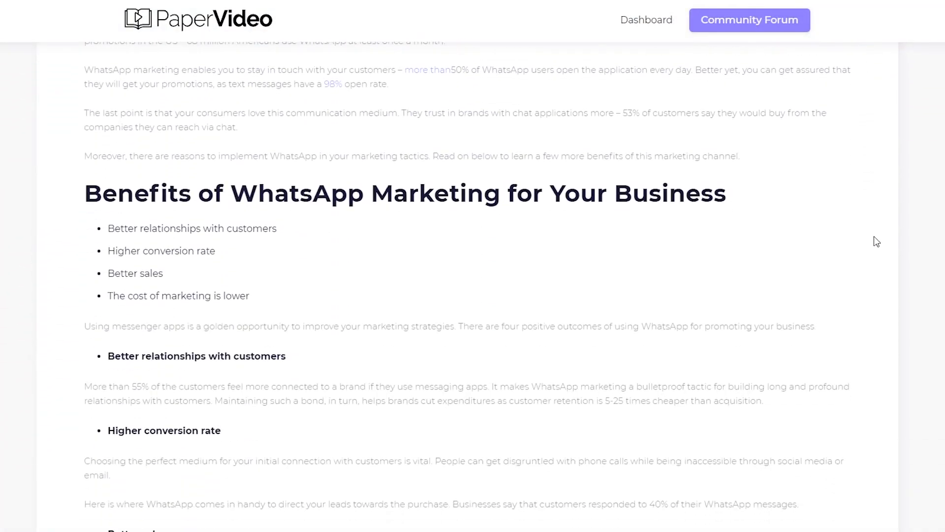
scroll("down", 3)
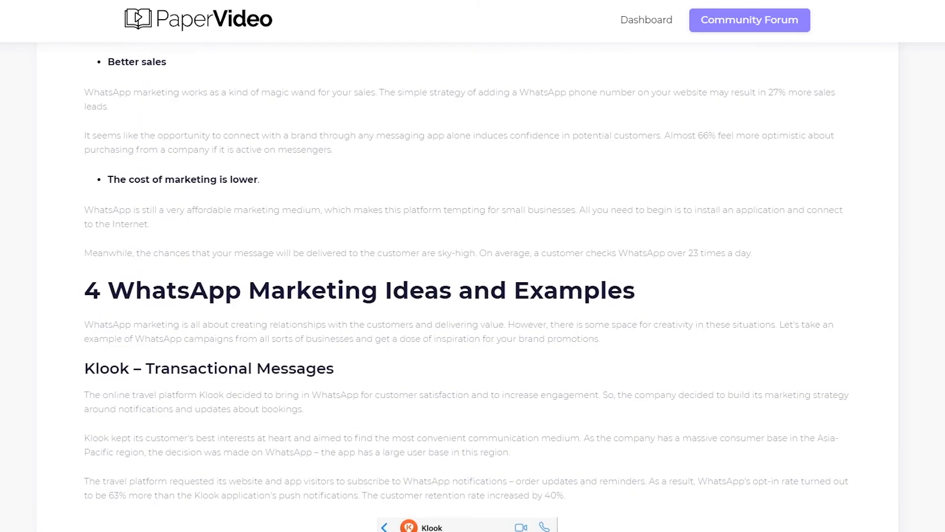